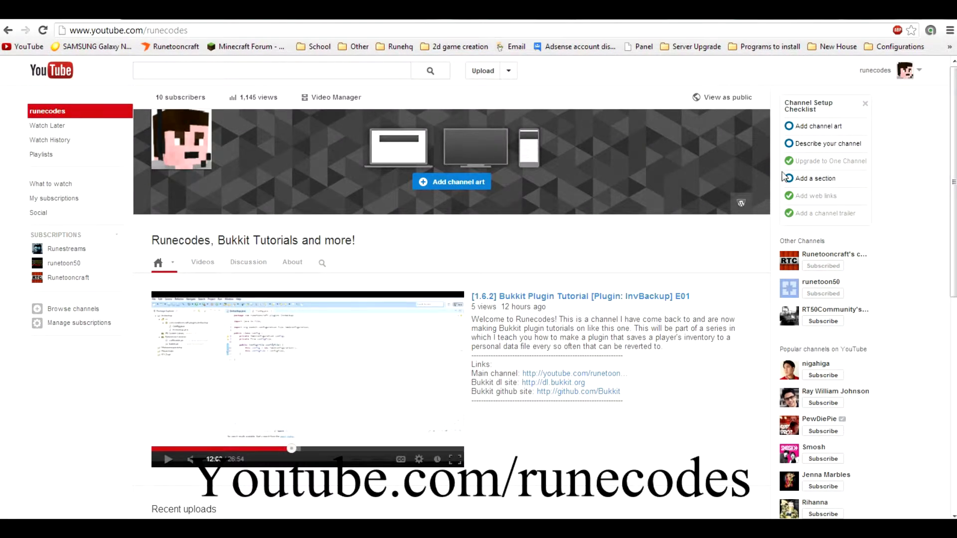
left_click(292, 261)
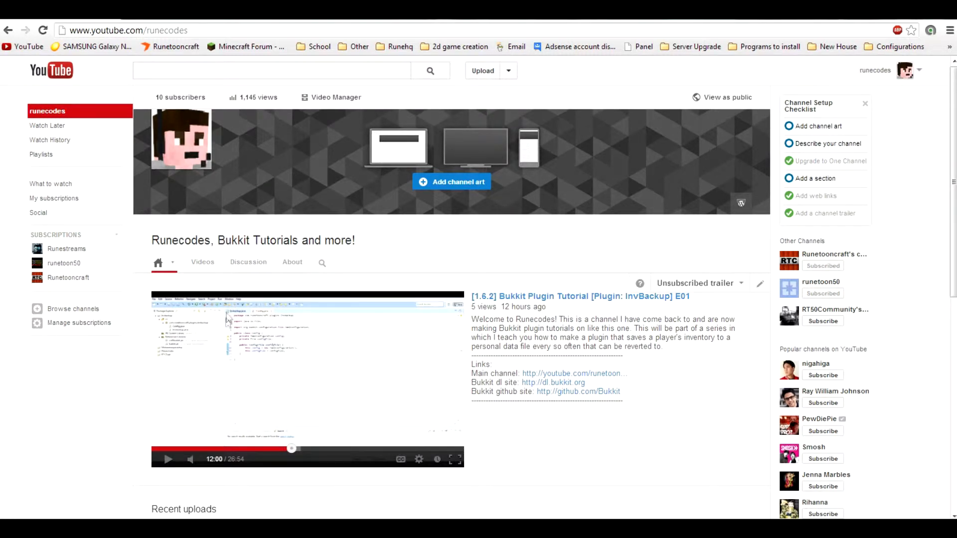
mouse_move(234, 343)
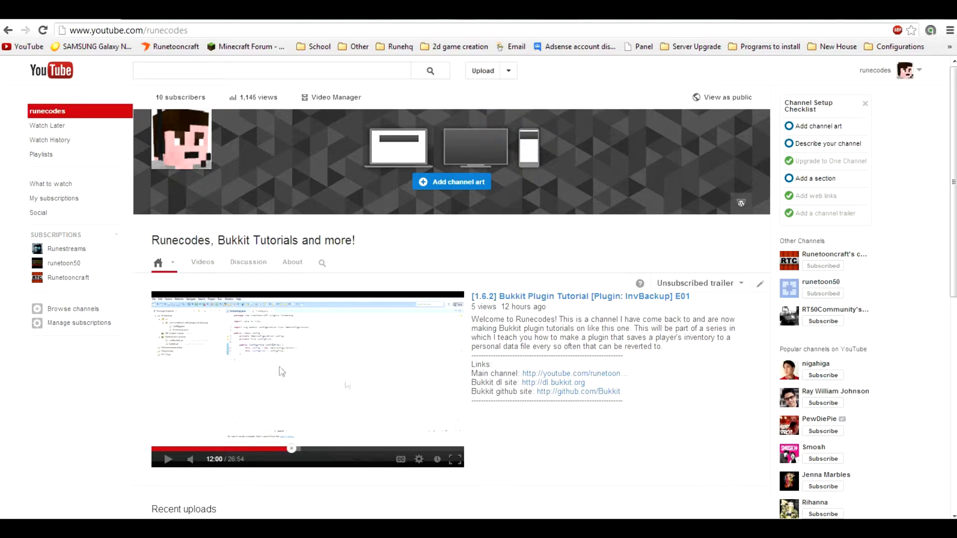
scroll("down", 3)
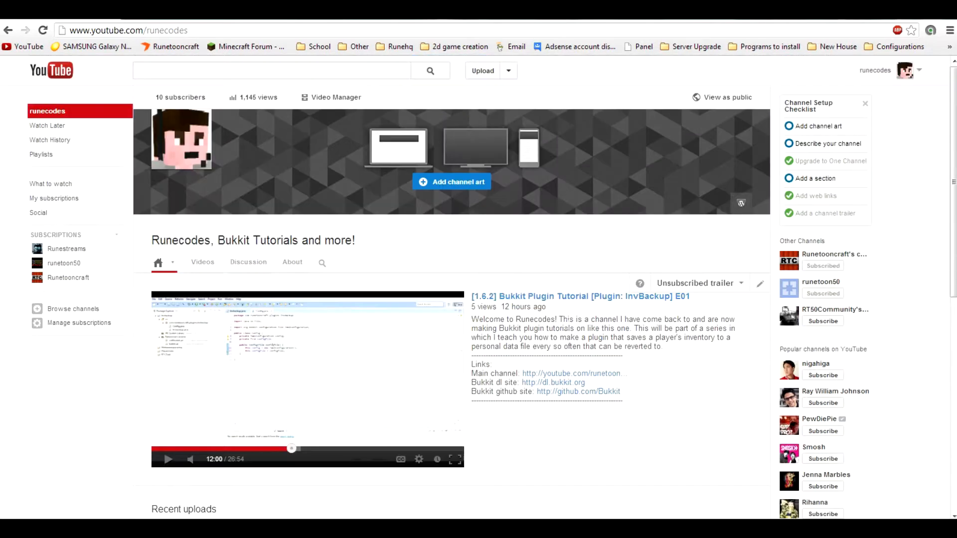
left_click(126, 30)
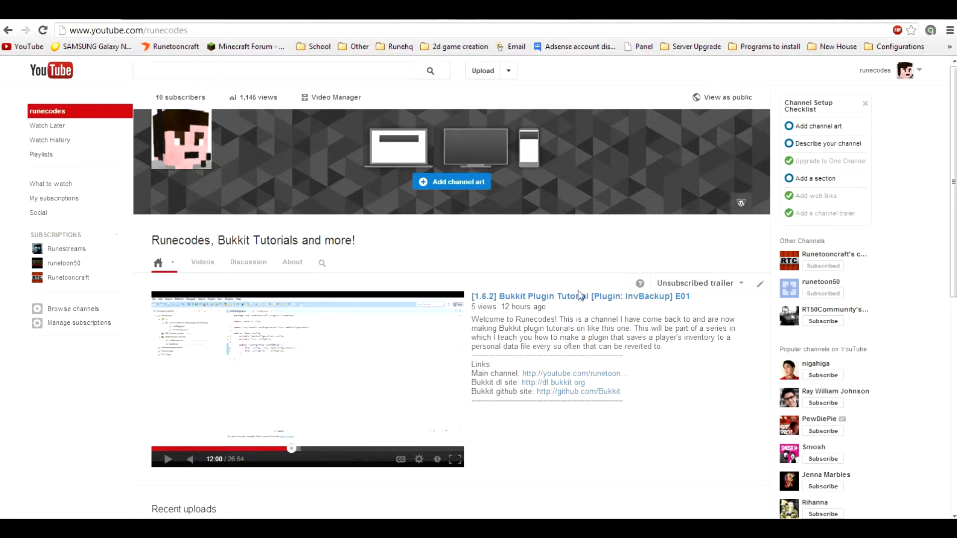
scroll("down", 3)
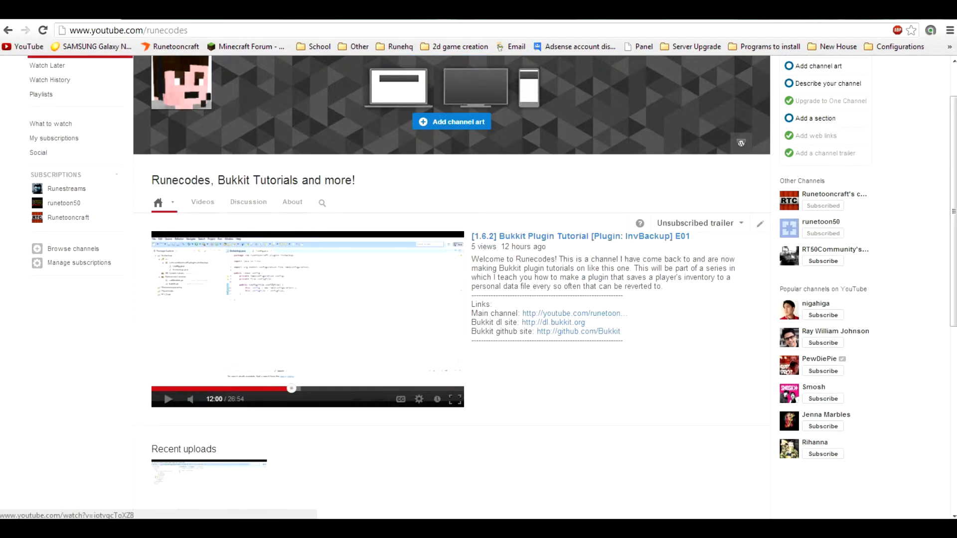
scroll("down", 3)
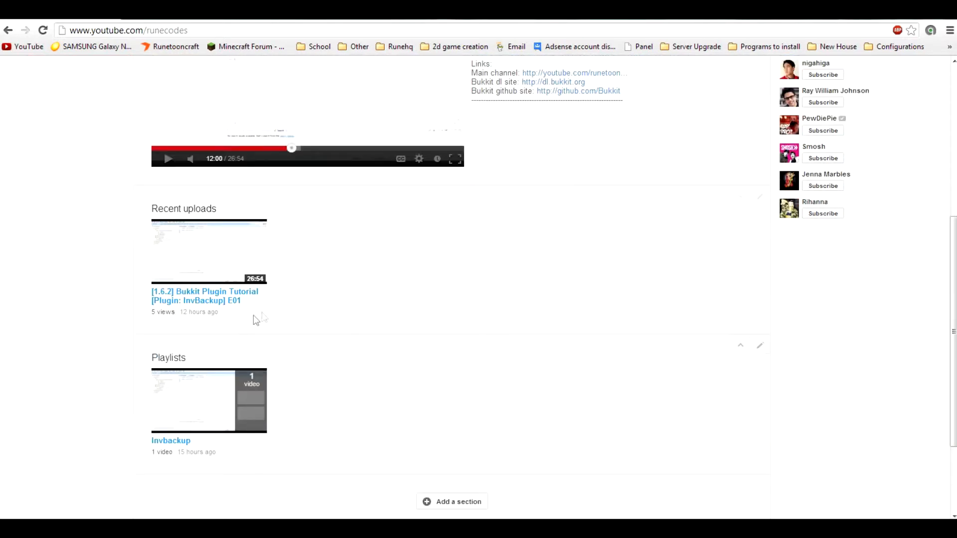
scroll("up", 3)
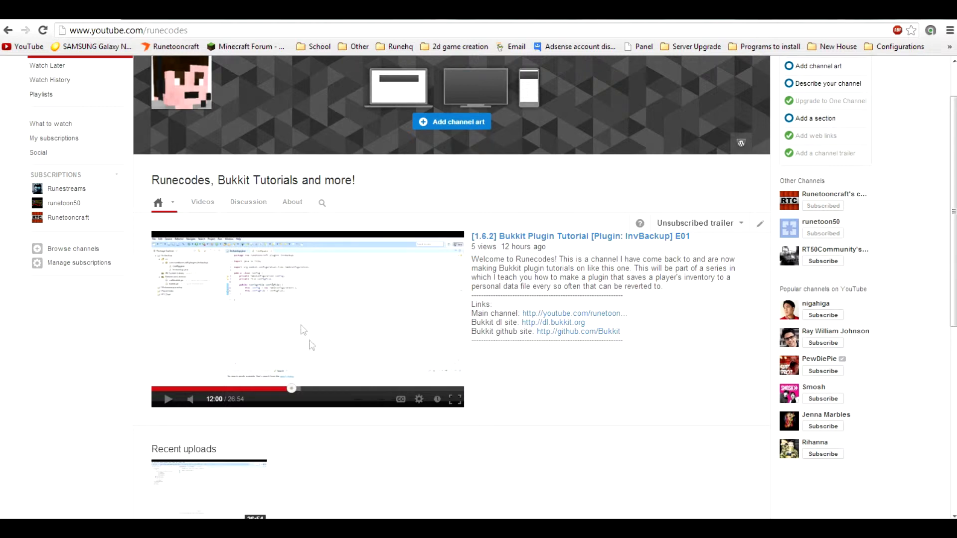
left_click_drag(472, 259, 662, 268)
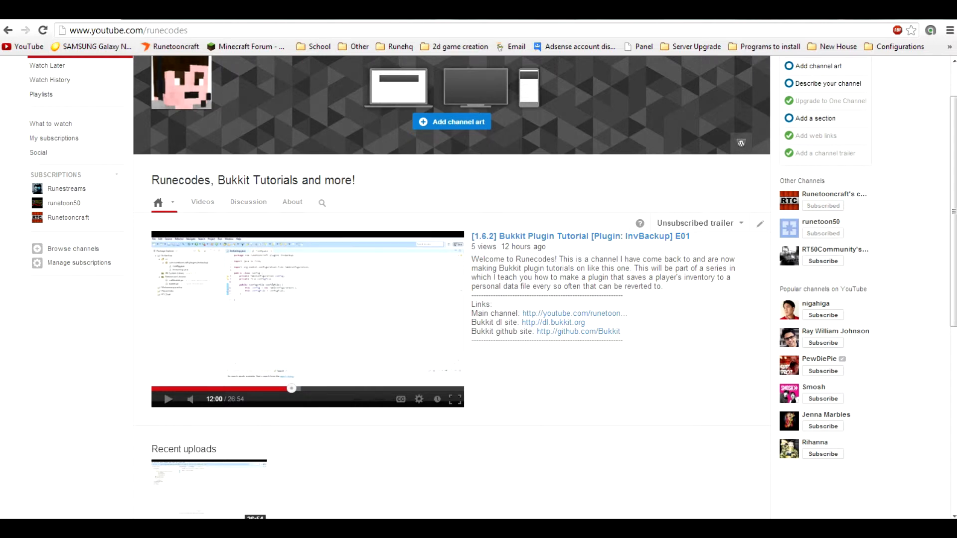
mouse_move(278, 321)
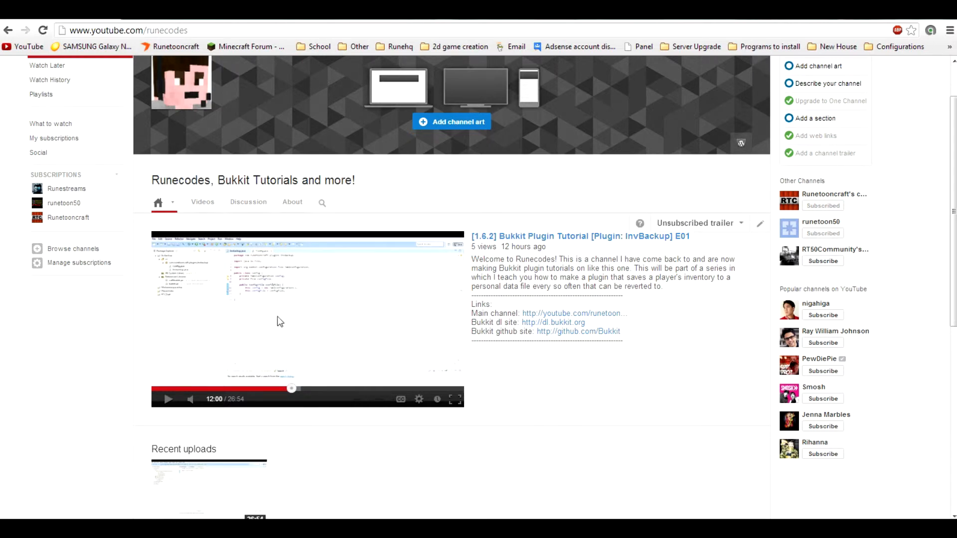